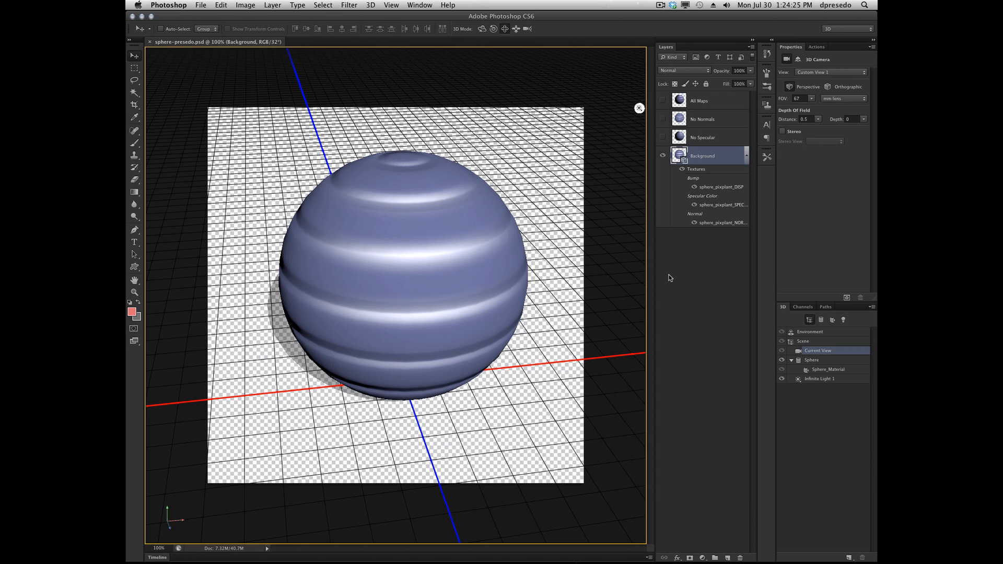
pyautogui.moveTo(685, 225)
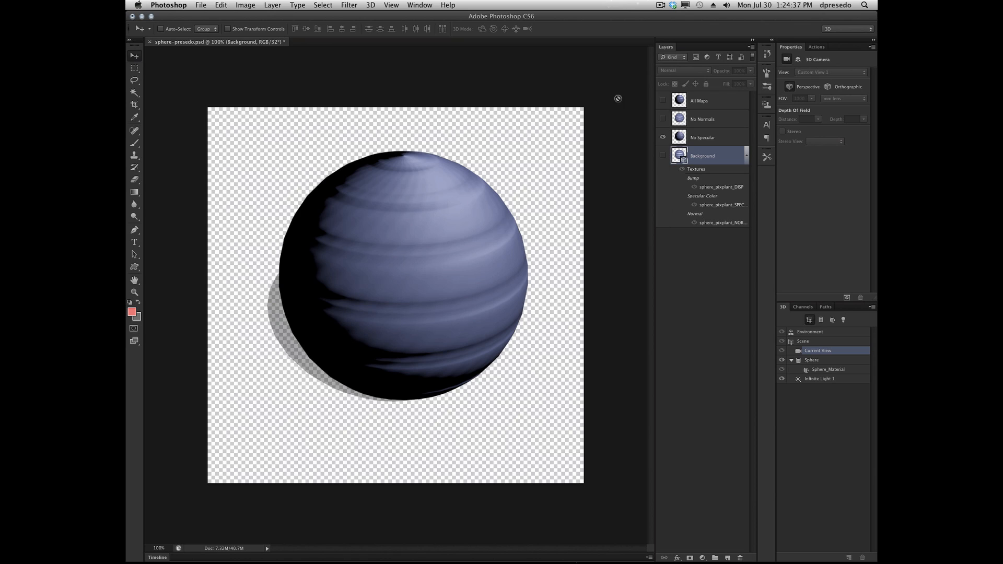
pyautogui.moveTo(522, 271)
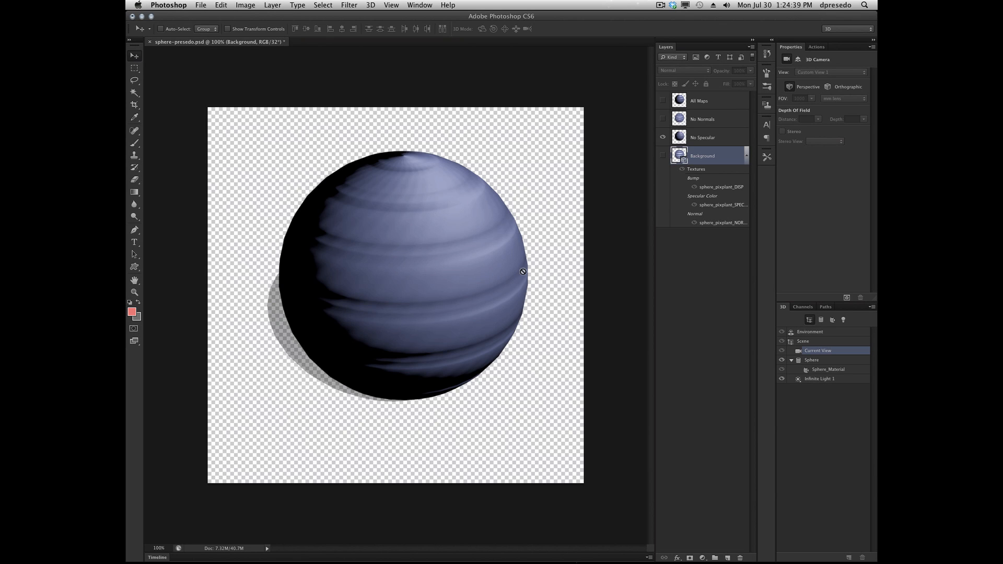
pyautogui.moveTo(430, 255)
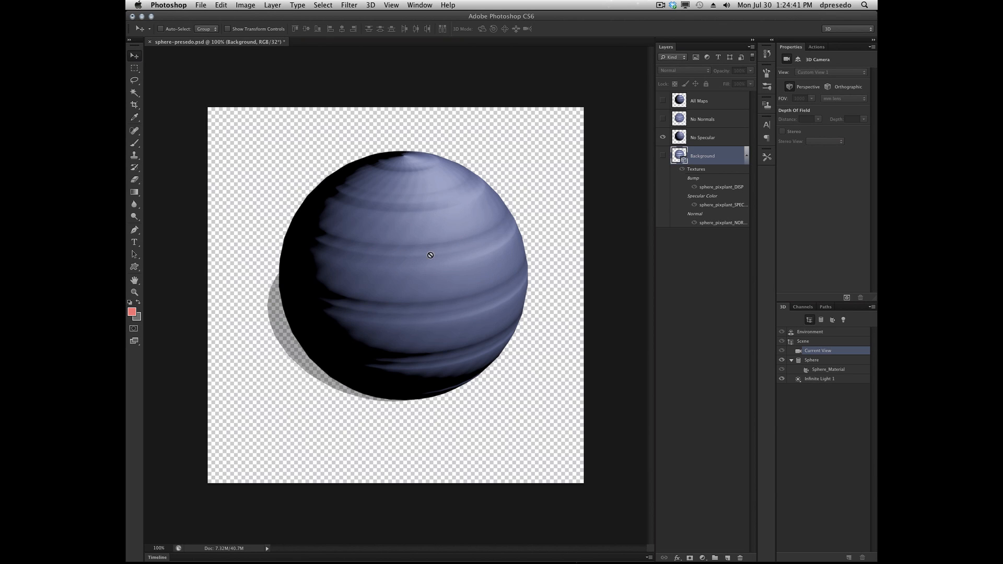
pyautogui.moveTo(598, 209)
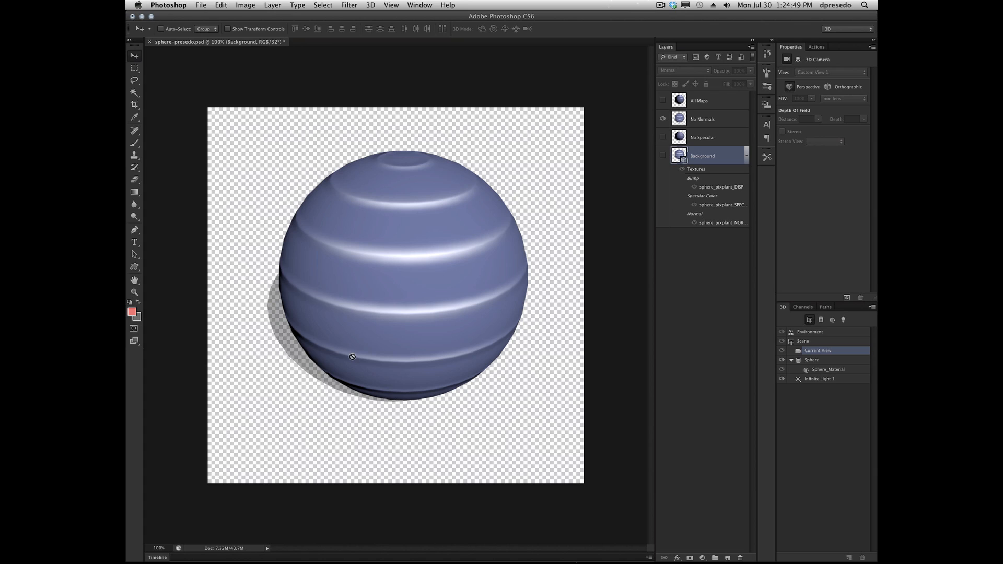
pyautogui.moveTo(332, 245)
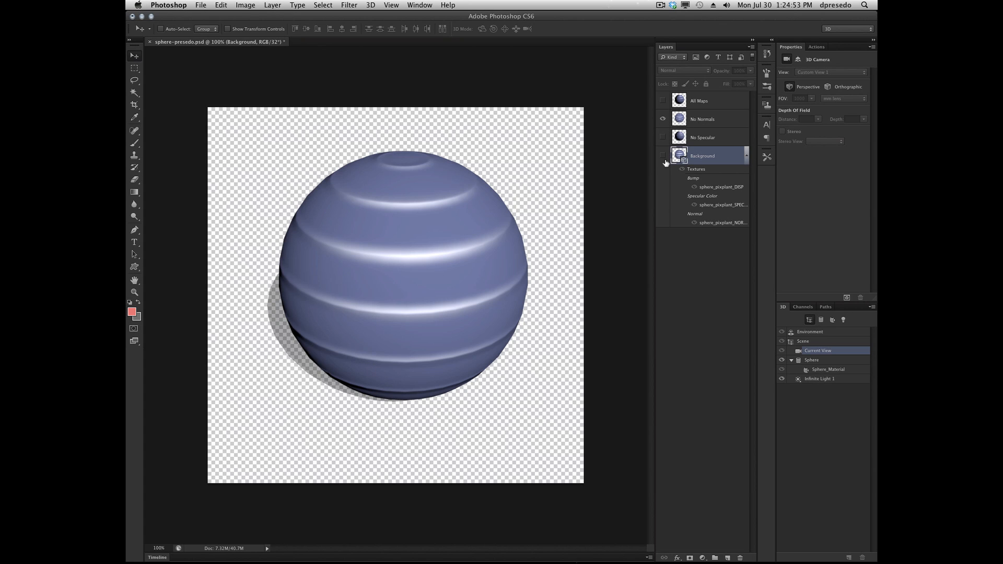
pyautogui.click(663, 101)
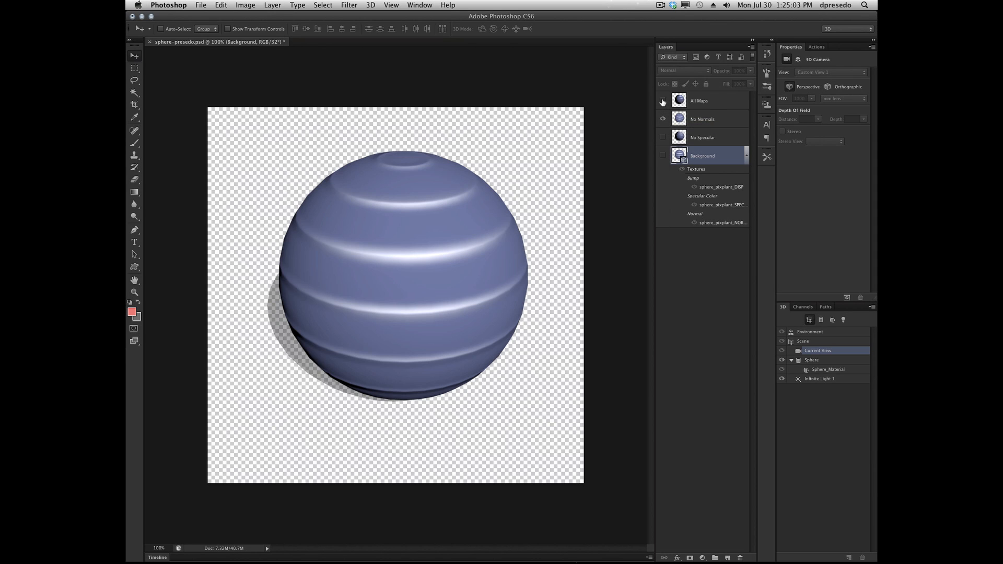
pyautogui.moveTo(663, 101)
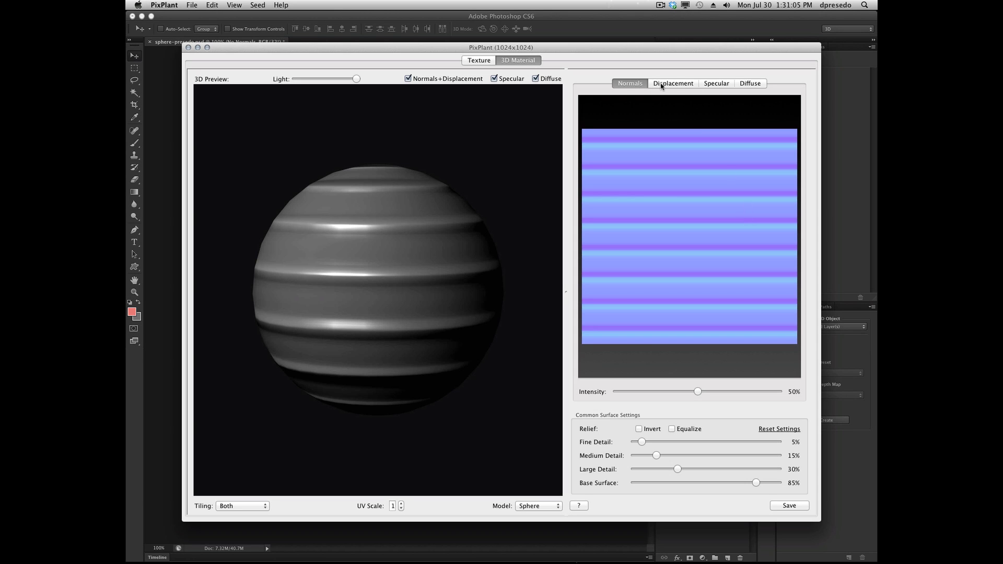
# View the material's Displacement map, then its Diffuse map in PixPlant's 3D Material window
pyautogui.click(673, 83)
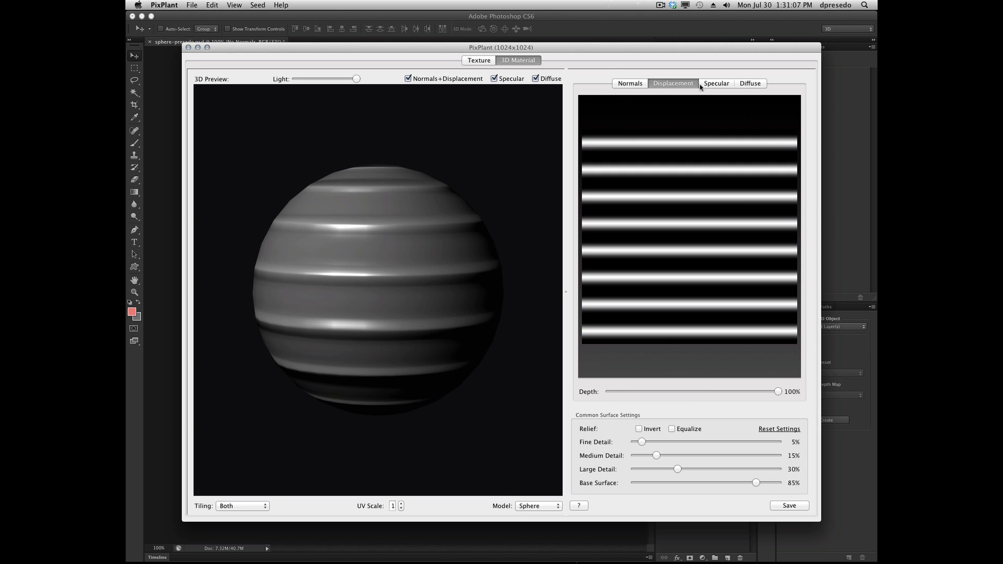
pyautogui.click(749, 83)
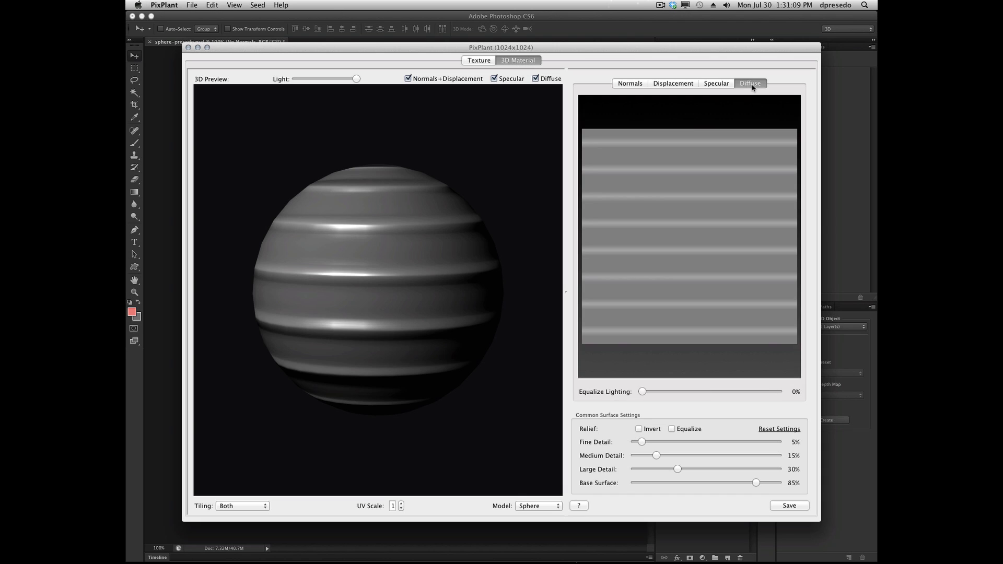
pyautogui.moveTo(654, 444)
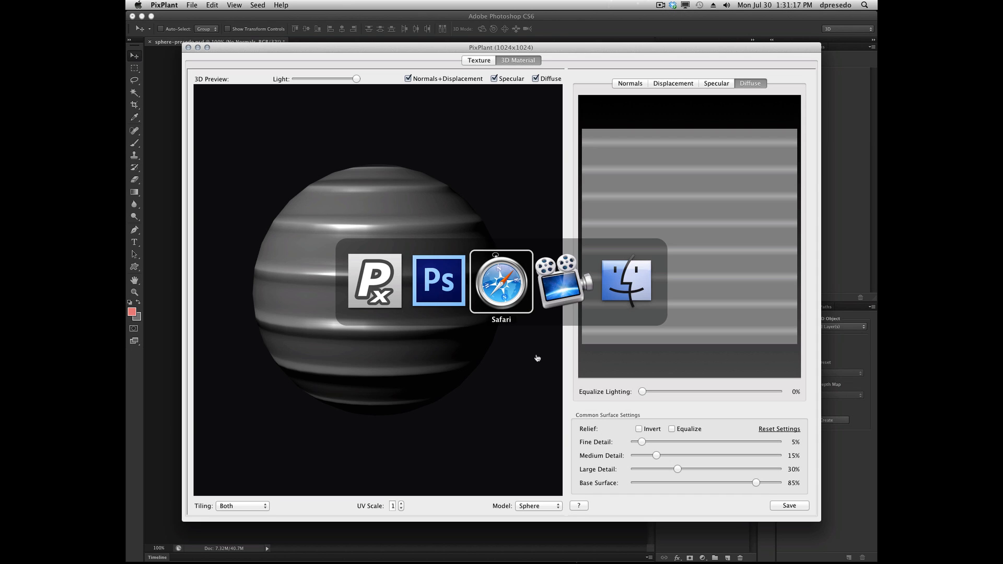
# Browse the CrazyBump site's download links in Safari, then return toward Photoshop
pyautogui.click(500, 281)
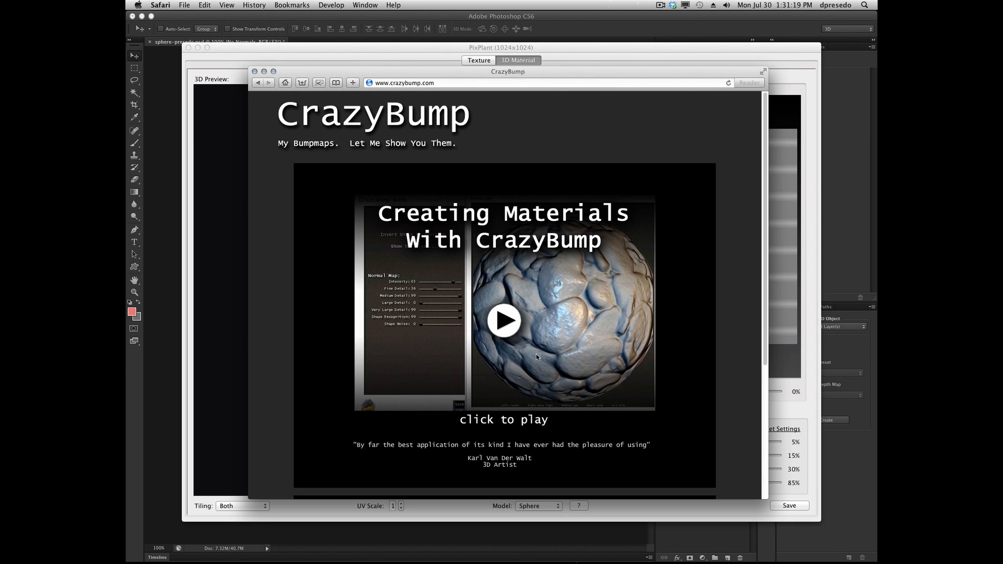
pyautogui.scroll(-3)
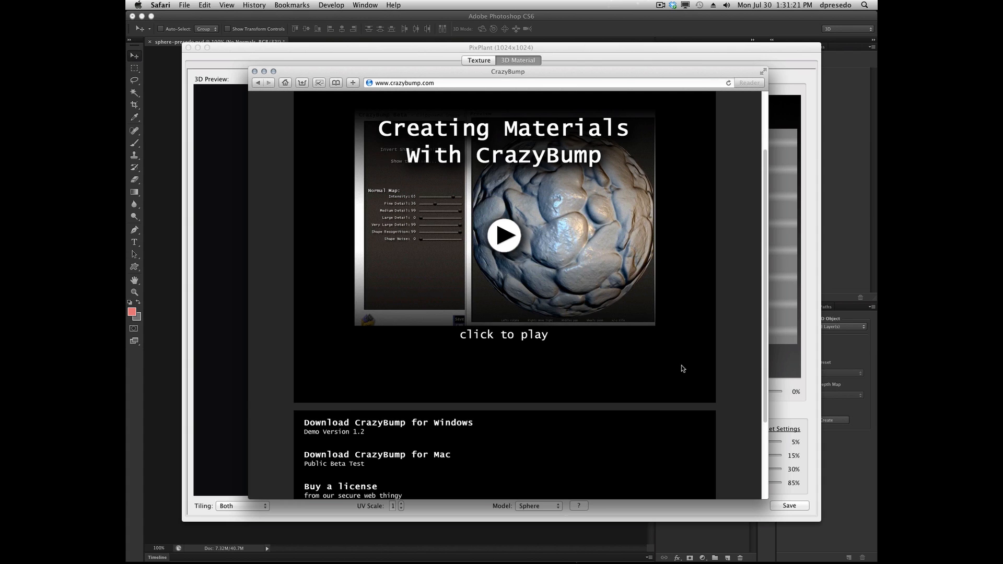
pyautogui.scroll(-3)
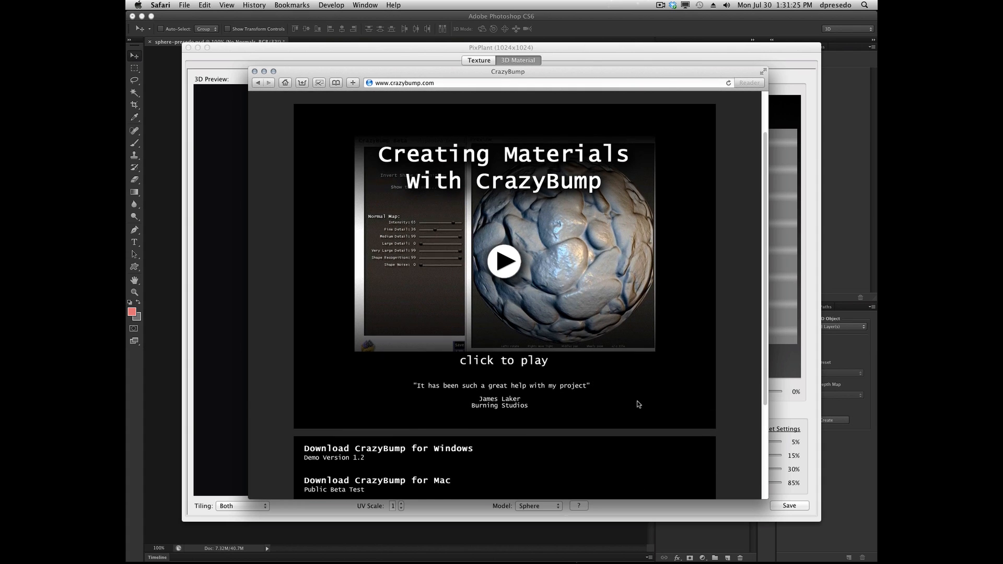
pyautogui.scroll(3)
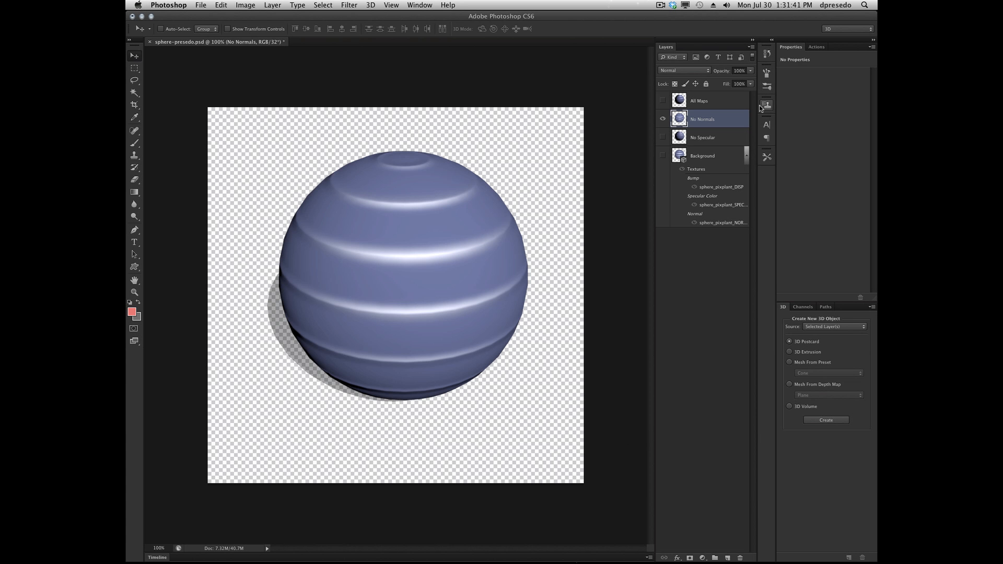
# Show the Background sphere in 3D and inspect Sphere_Material's Specular texture, shine 20% and bump 10%
pyautogui.click(702, 156)
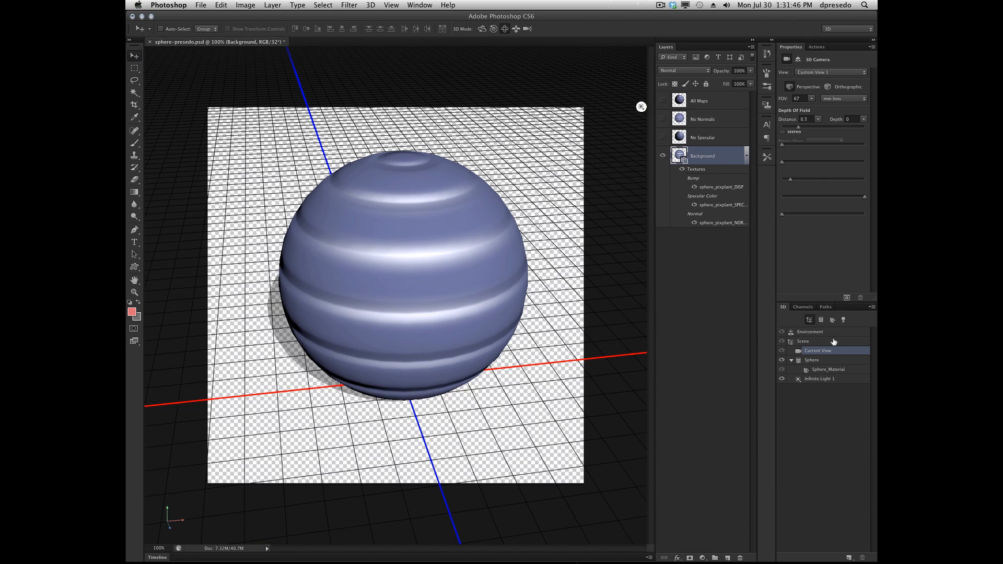
pyautogui.click(827, 370)
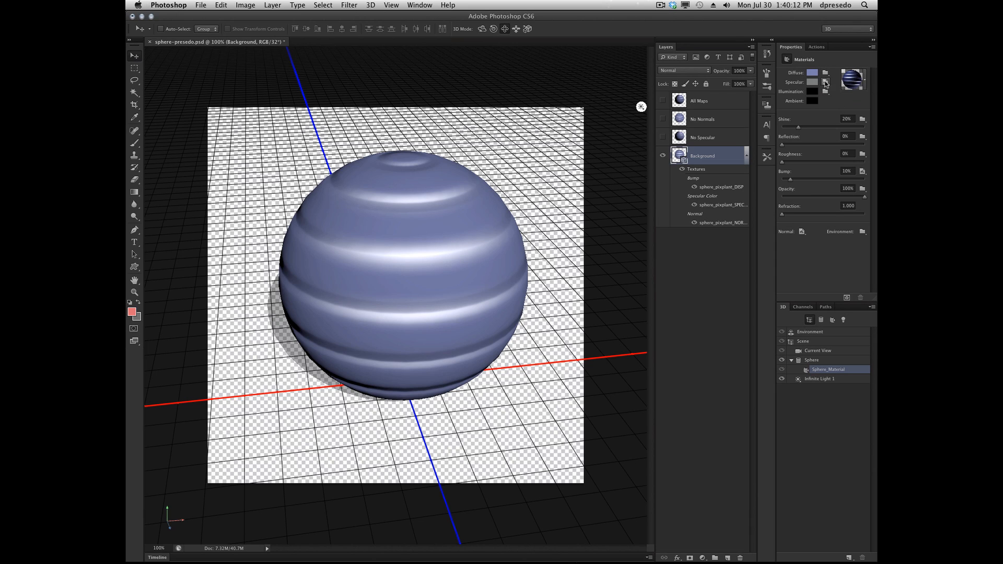
pyautogui.click(825, 81)
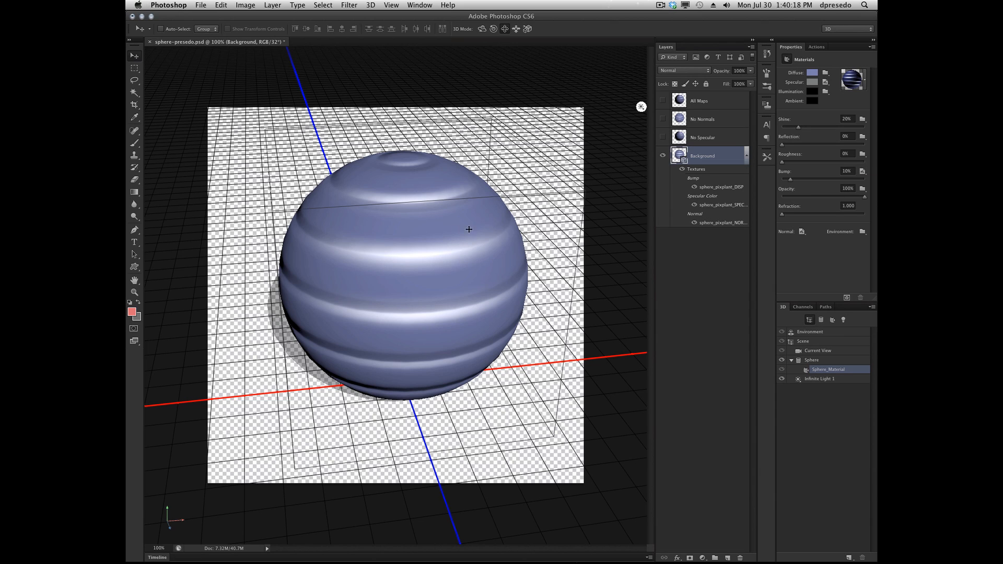
pyautogui.click(800, 231)
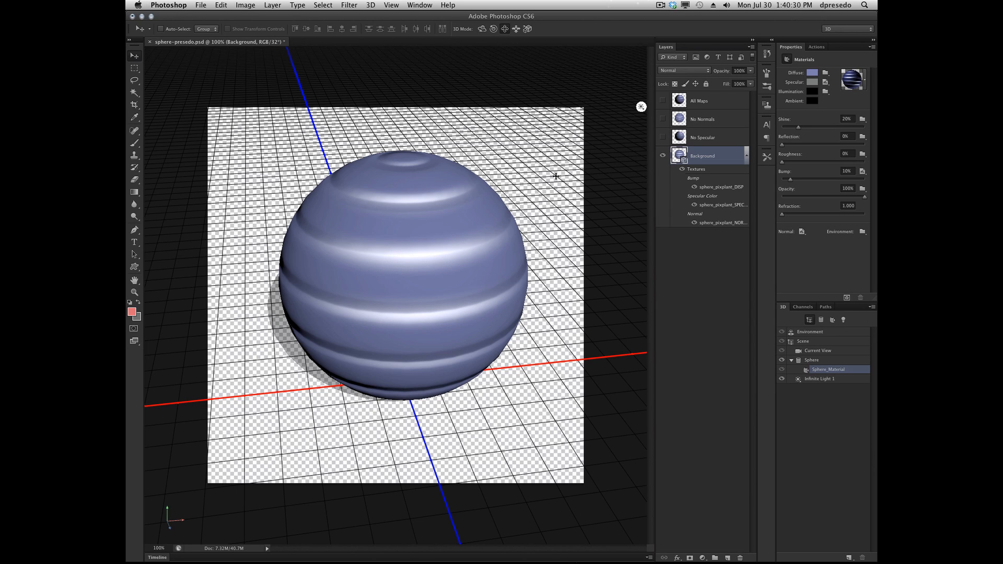
pyautogui.moveTo(692, 260)
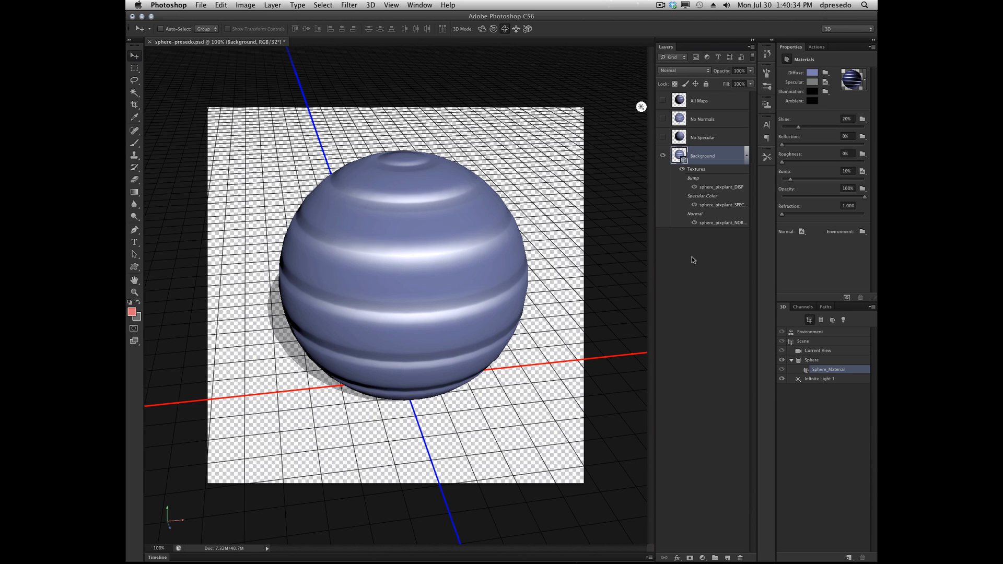
pyautogui.moveTo(566, 223)
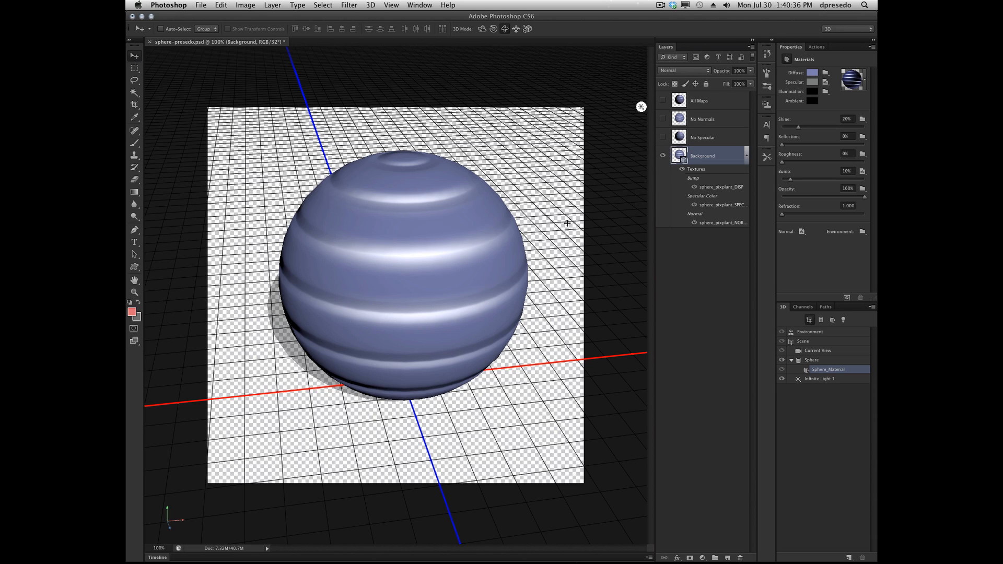